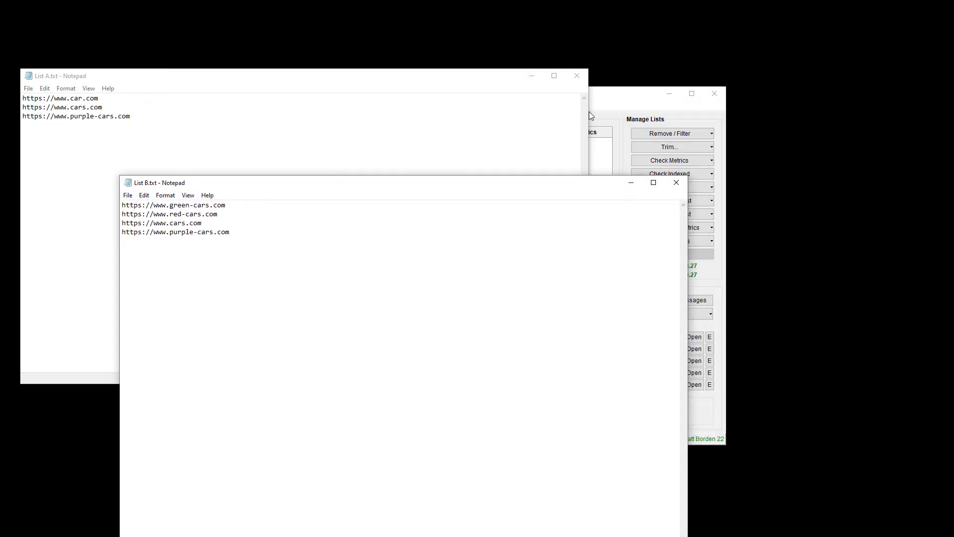
Step: Bring the empty ScrapeBox URL harvester in front of the Notepad lists
left_click(671, 200)
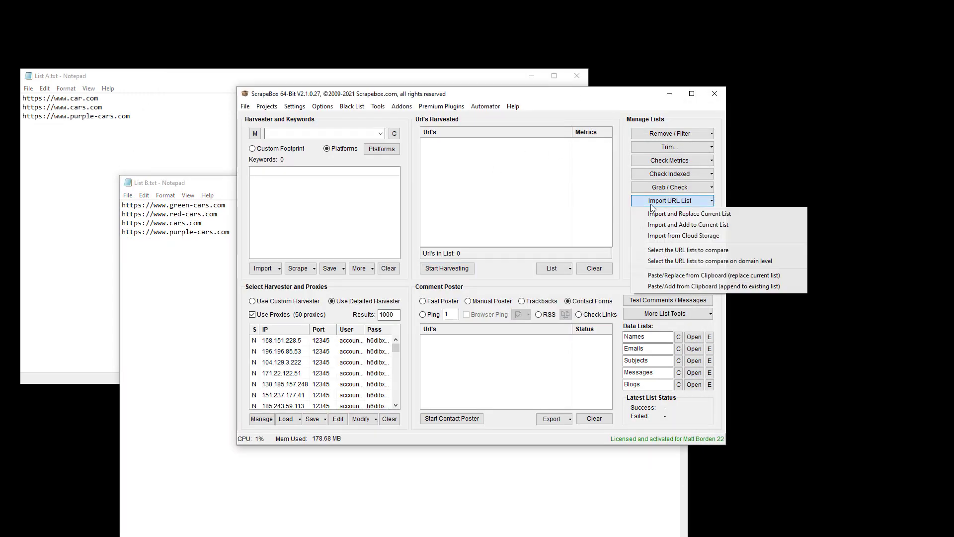
mouse_move(583, 227)
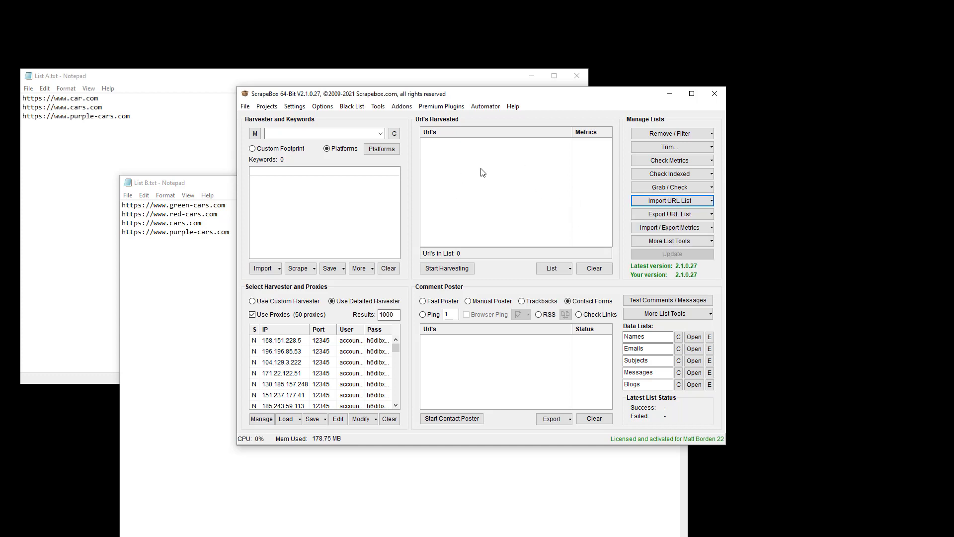
mouse_move(495, 244)
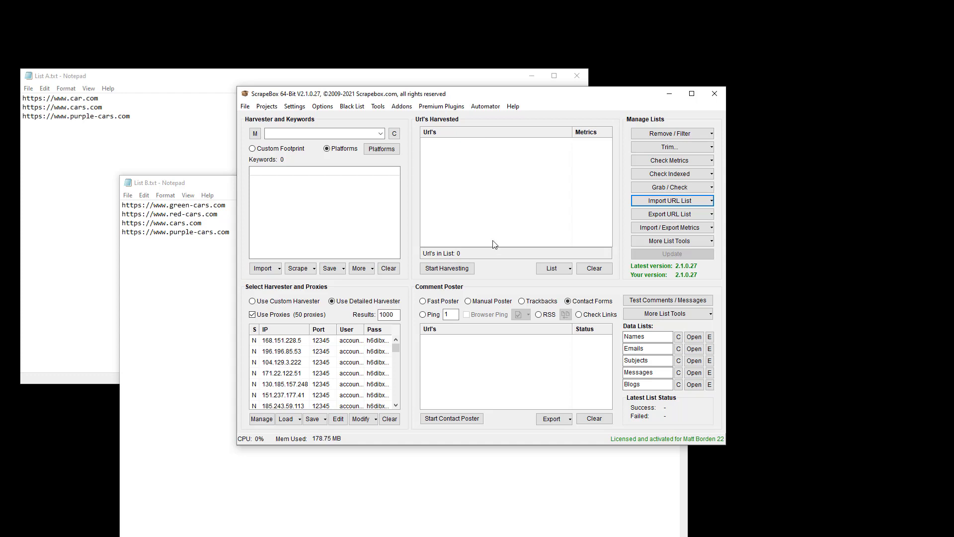
mouse_move(417, 51)
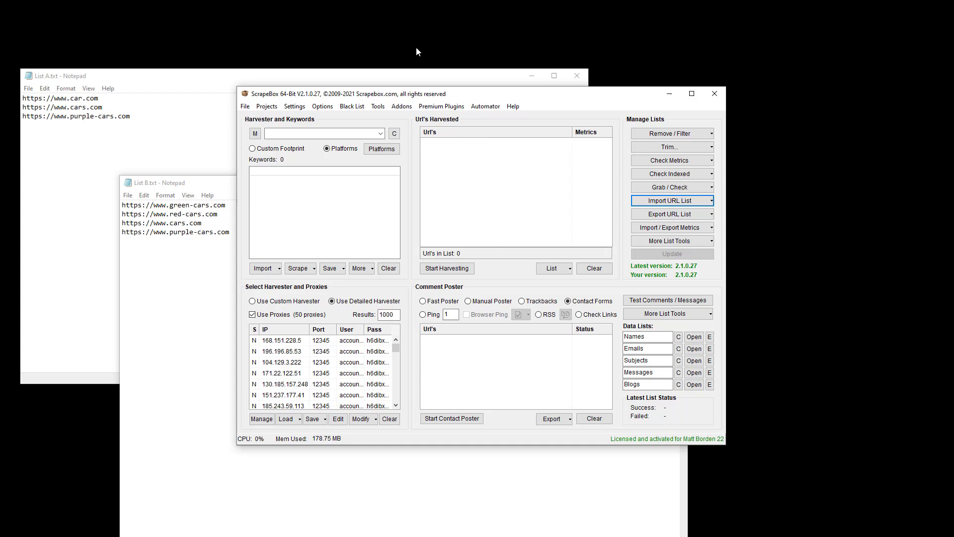
mouse_move(202, 126)
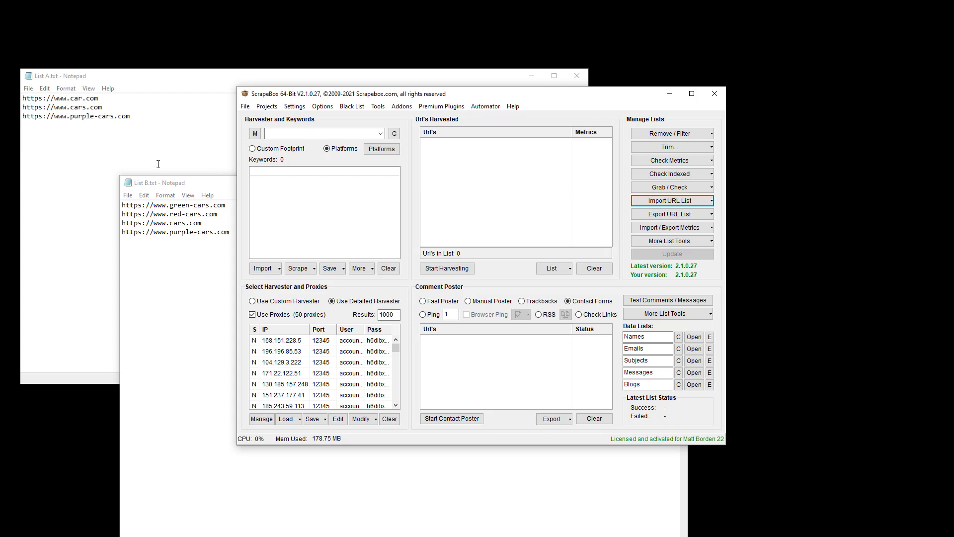
Step: Bring List B to the front and select its four URLs
left_click(182, 183)
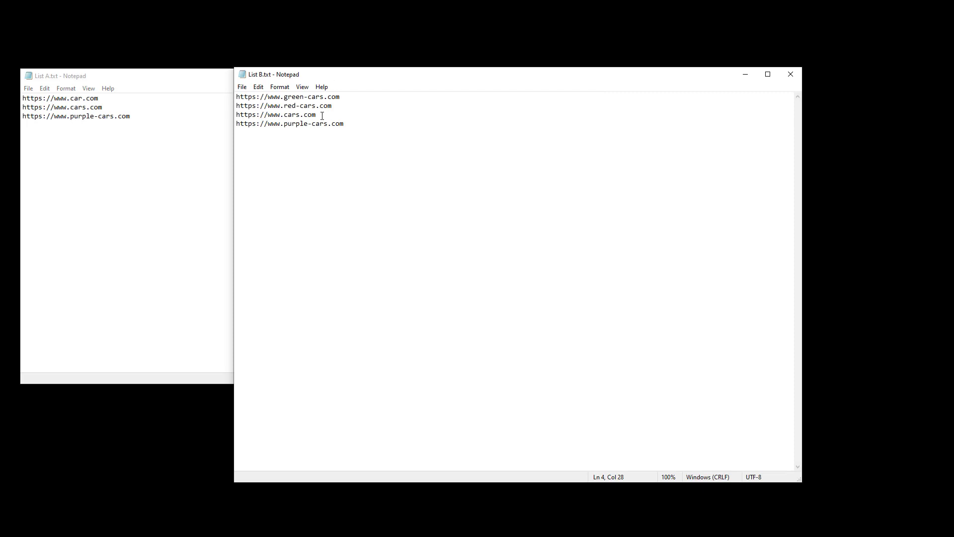
triple_click(290, 123)
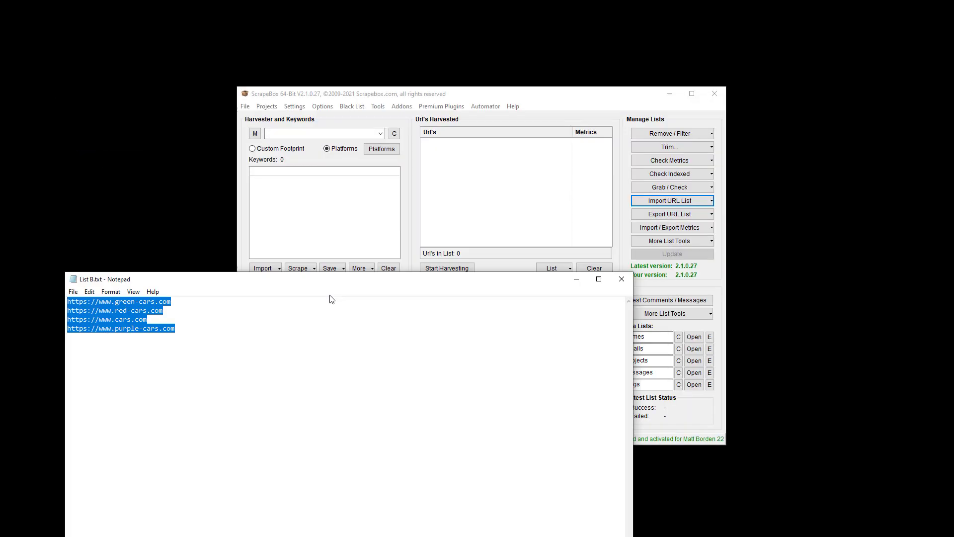
Step: Paste List B's four URLs into ScrapeBox's harvested list
left_click(670, 200)
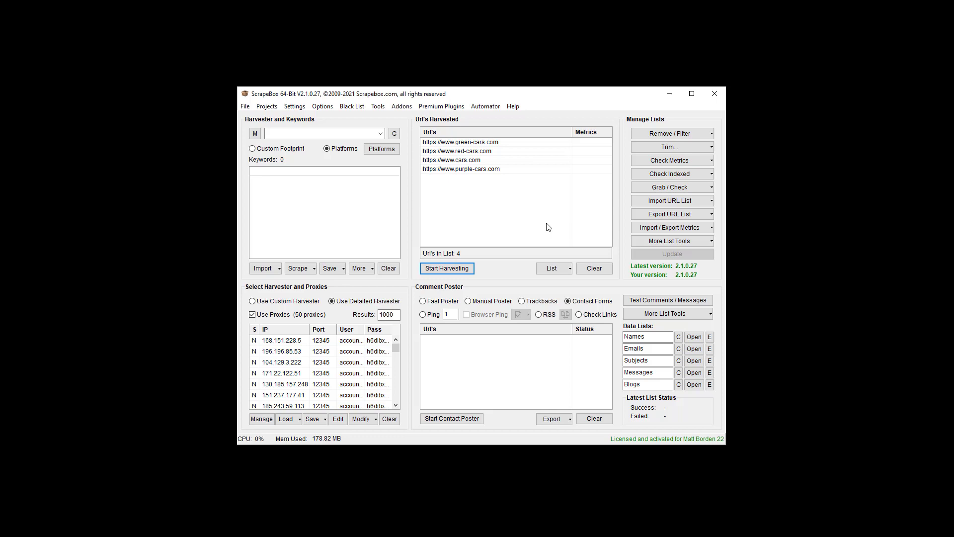
mouse_move(443, 163)
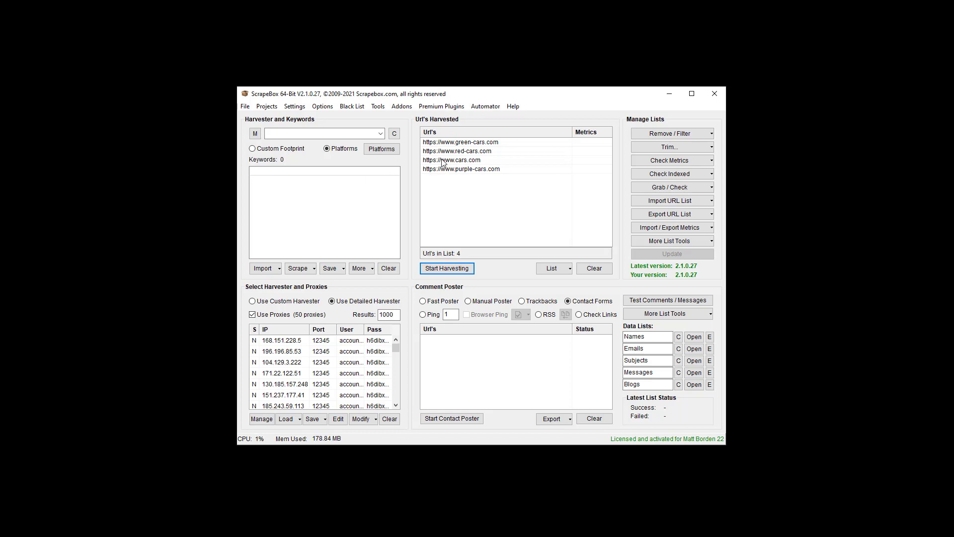
mouse_move(458, 145)
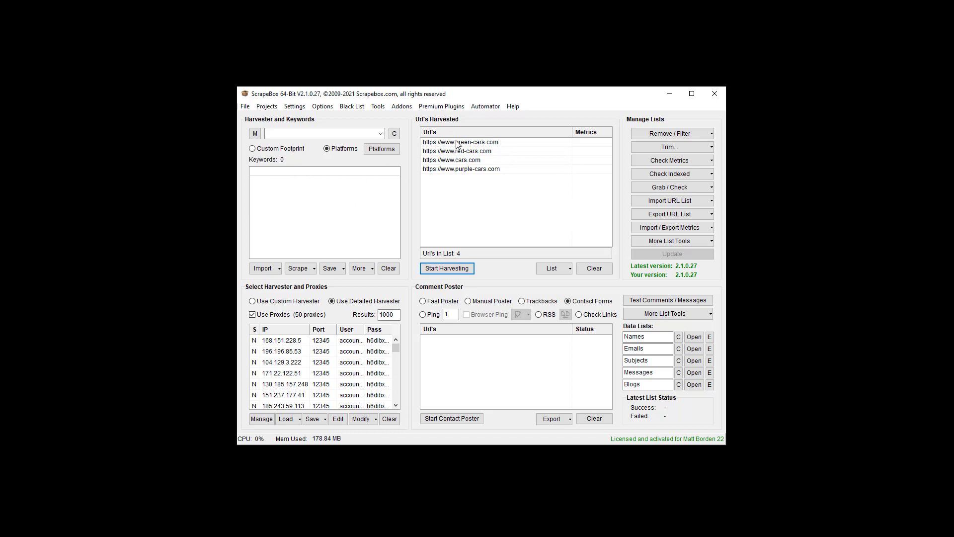
mouse_move(603, 190)
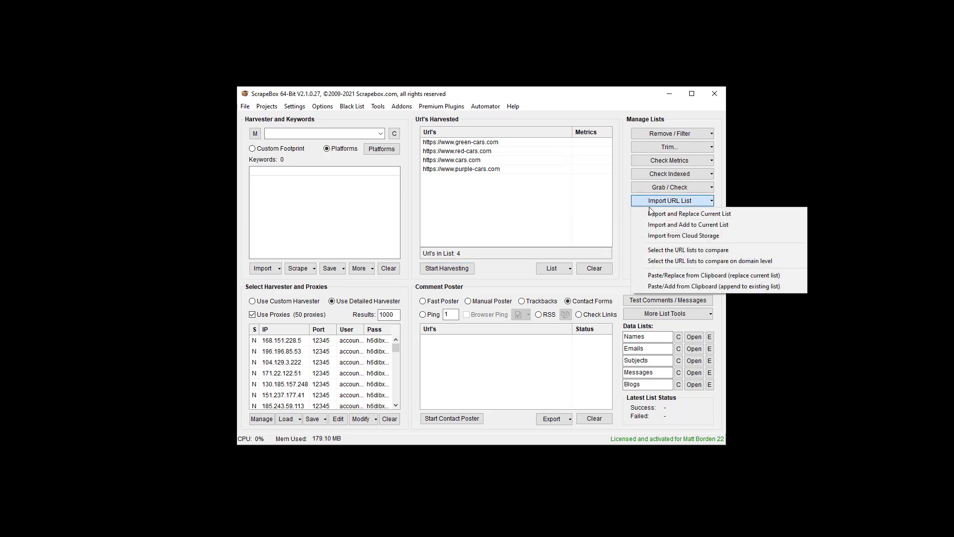
Step: Start comparing the harvested URLs against the List A file
left_click(347, 214)
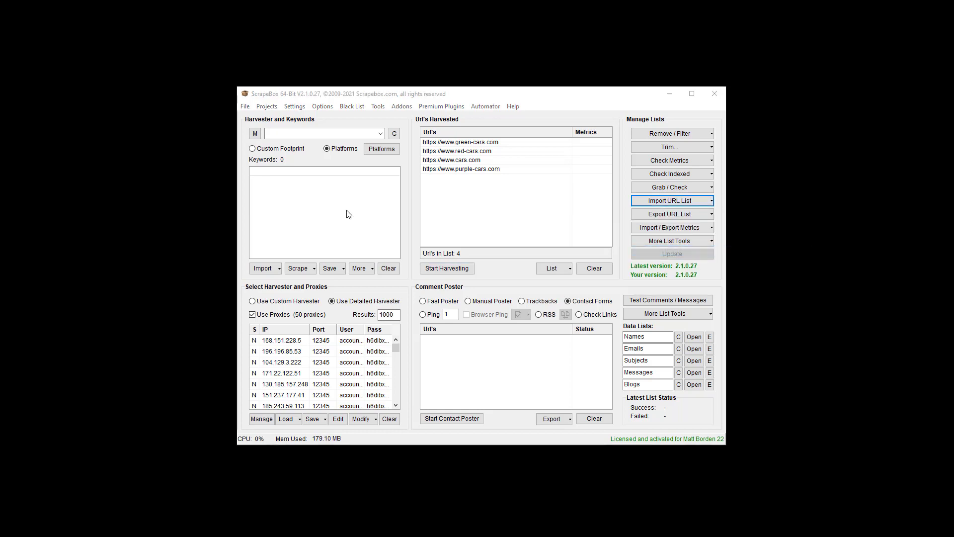
left_click(672, 200)
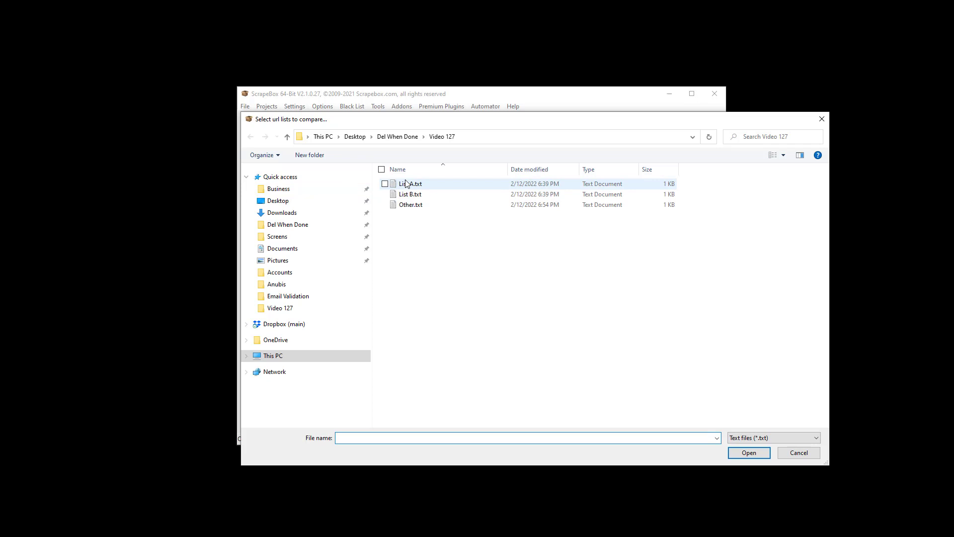
mouse_move(436, 187)
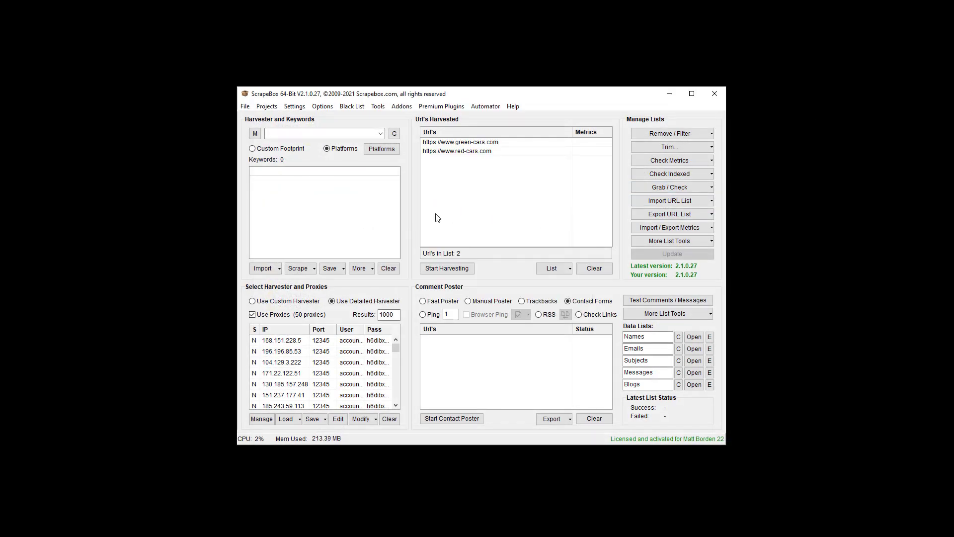
mouse_move(477, 144)
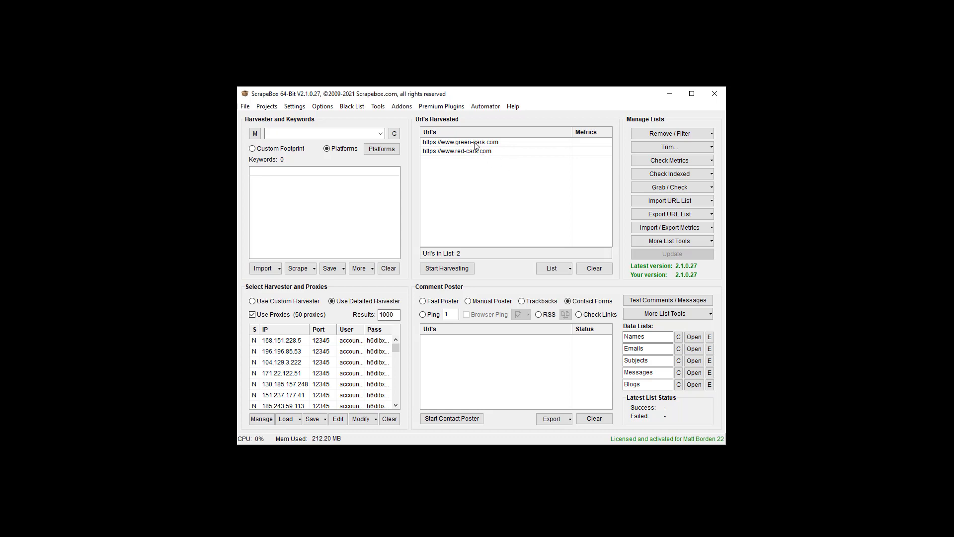
mouse_move(498, 196)
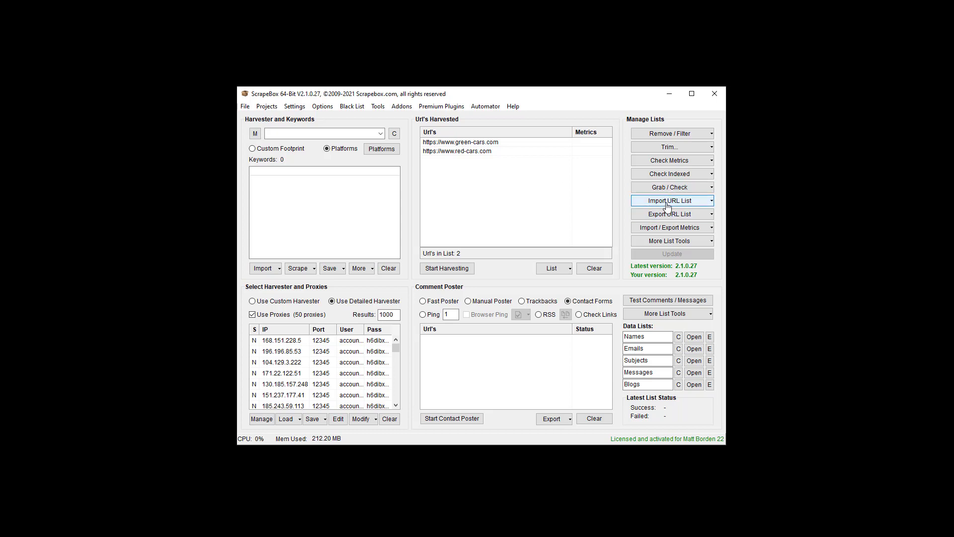
mouse_move(499, 152)
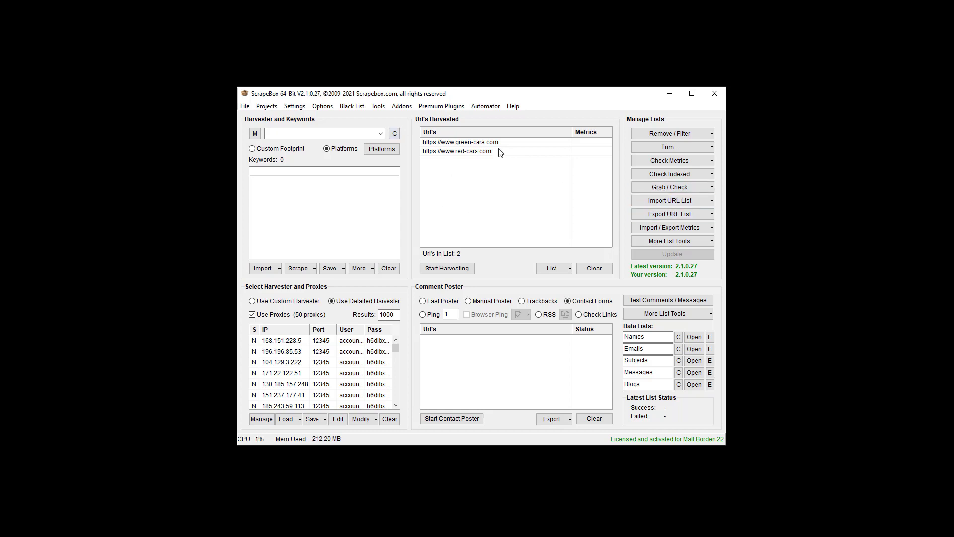
mouse_move(478, 198)
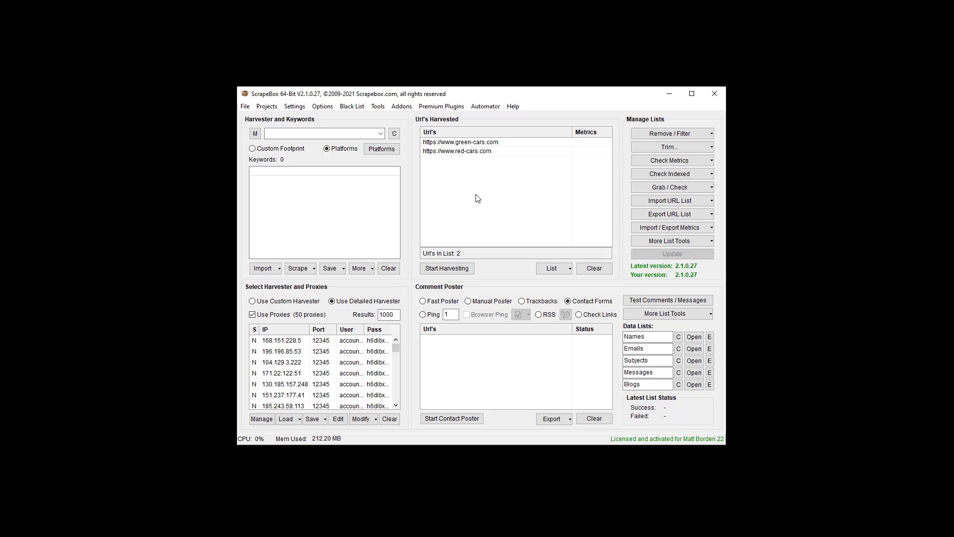
mouse_move(499, 166)
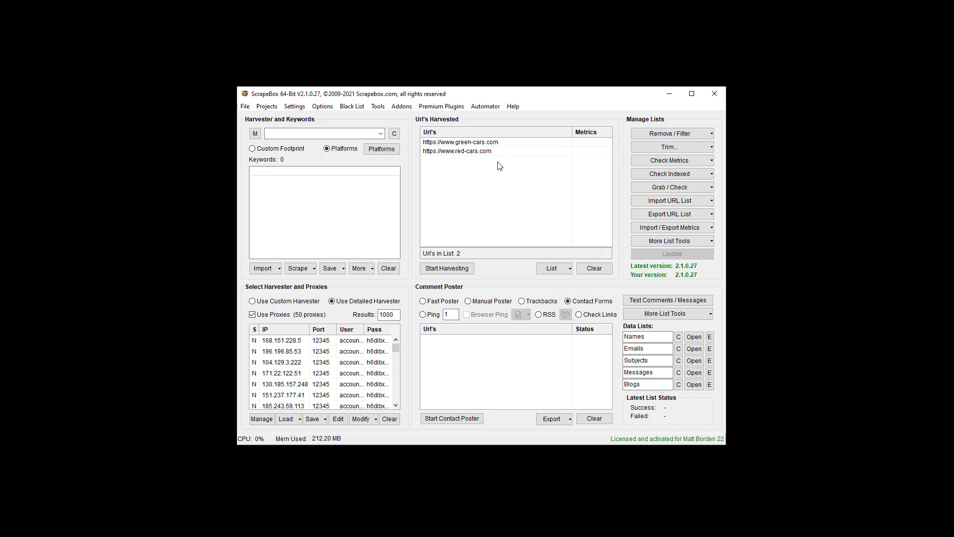
mouse_move(485, 189)
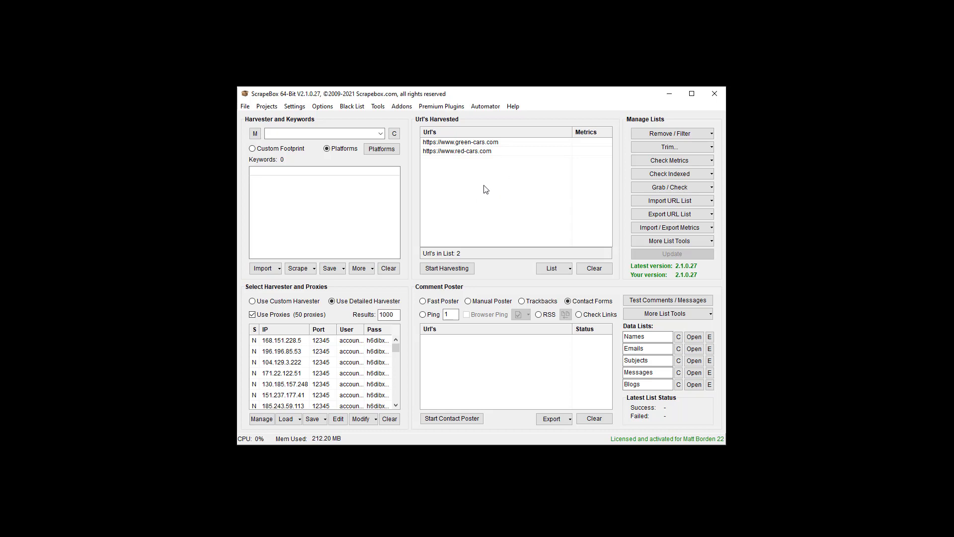
mouse_move(490, 188)
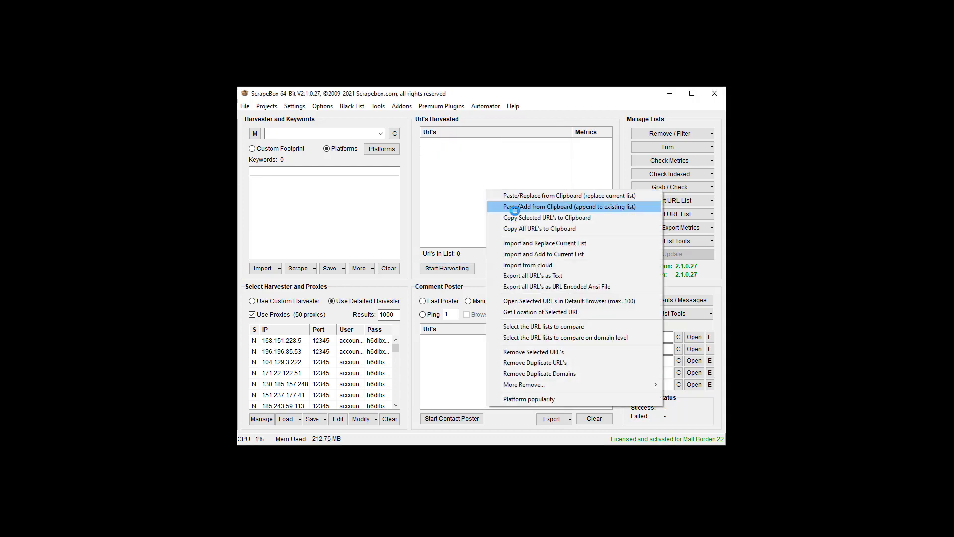
Step: Append the five copied URLs, including two purple-cars pages, to the list
left_click(569, 206)
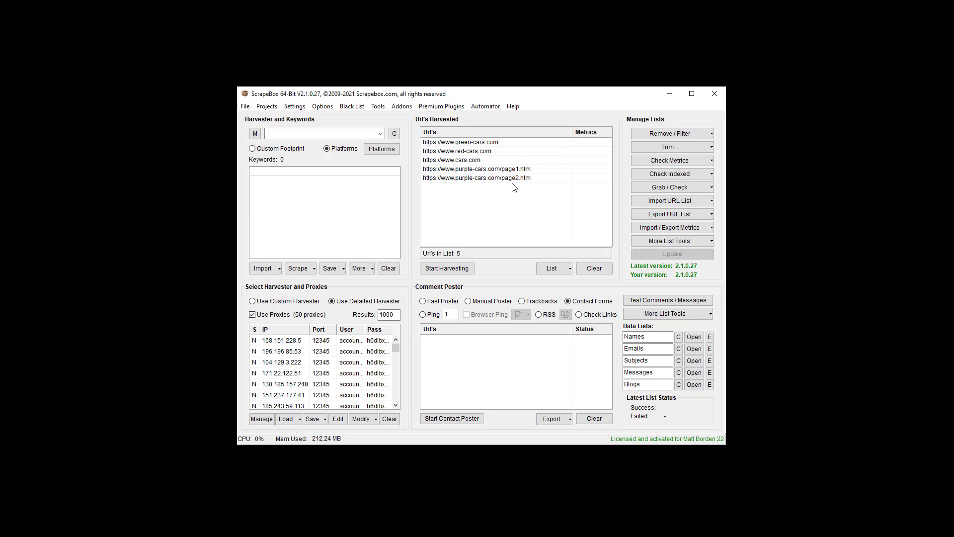
mouse_move(581, 207)
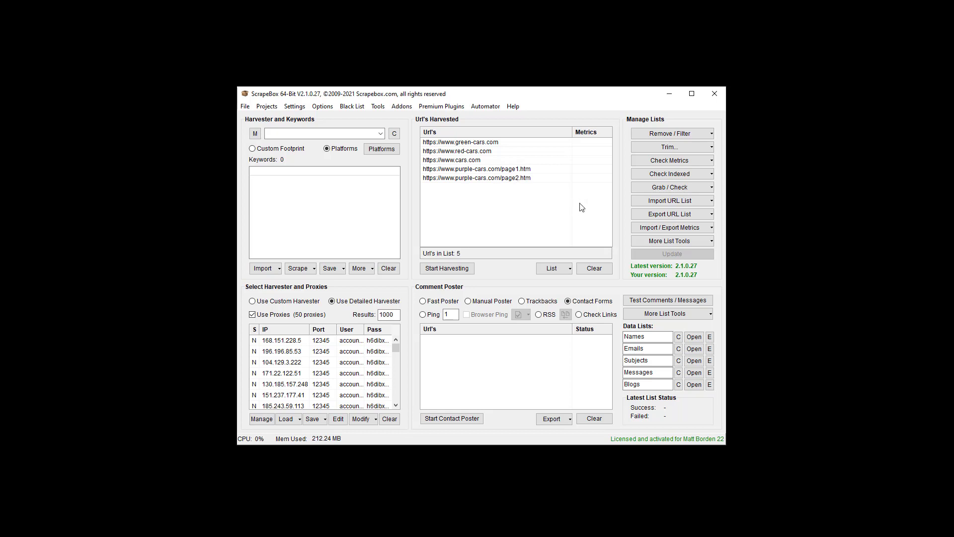
Step: Show the Import URL List comparison options for the five-URL list
left_click(670, 201)
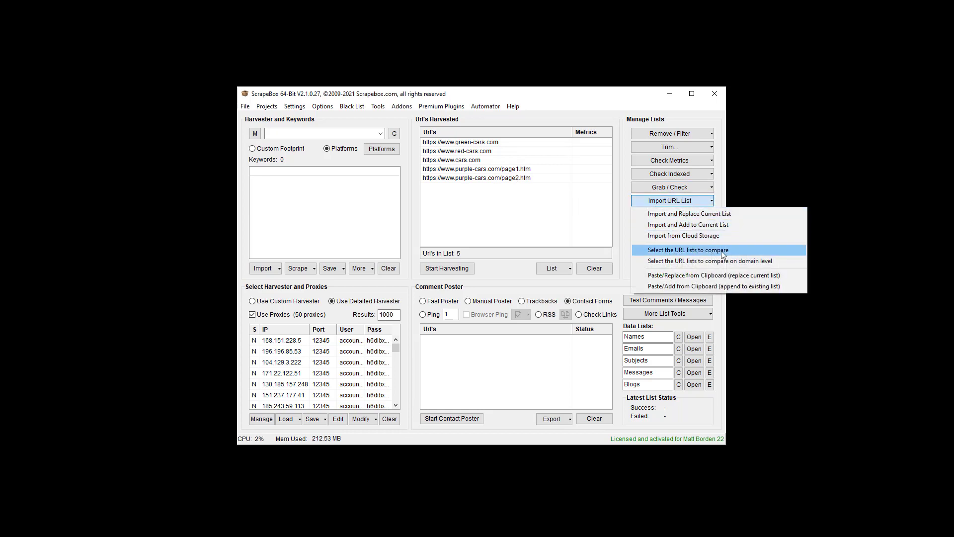
mouse_move(709, 260)
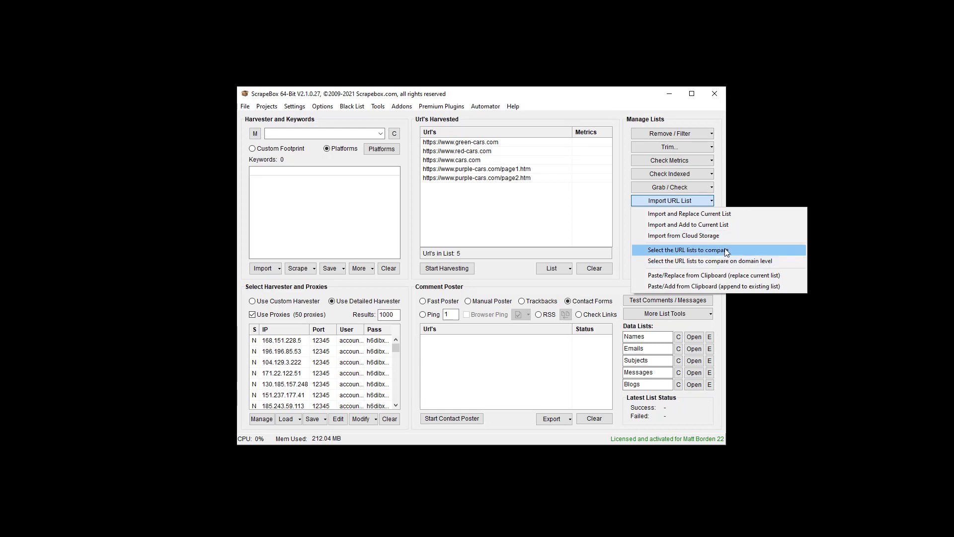
mouse_move(730, 260)
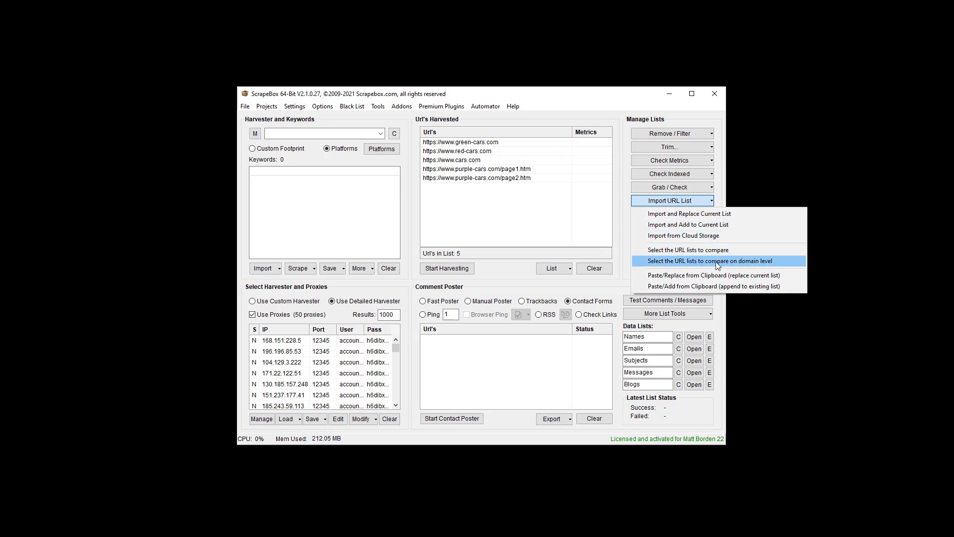
mouse_move(742, 272)
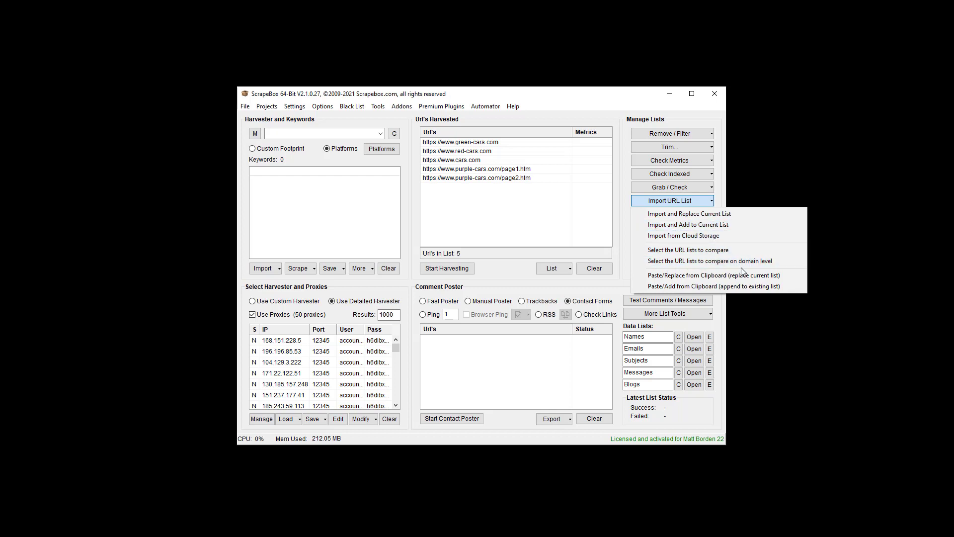
mouse_move(702, 249)
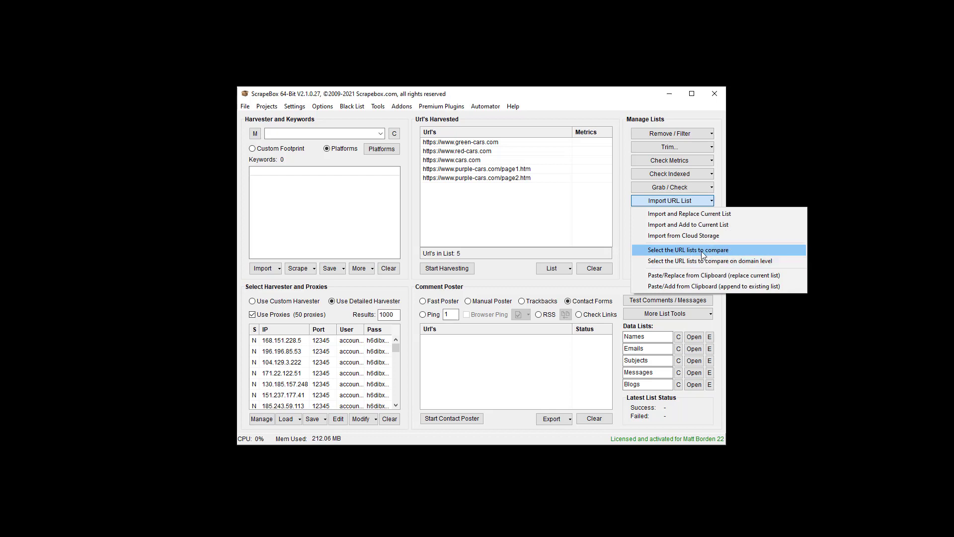
mouse_move(722, 255)
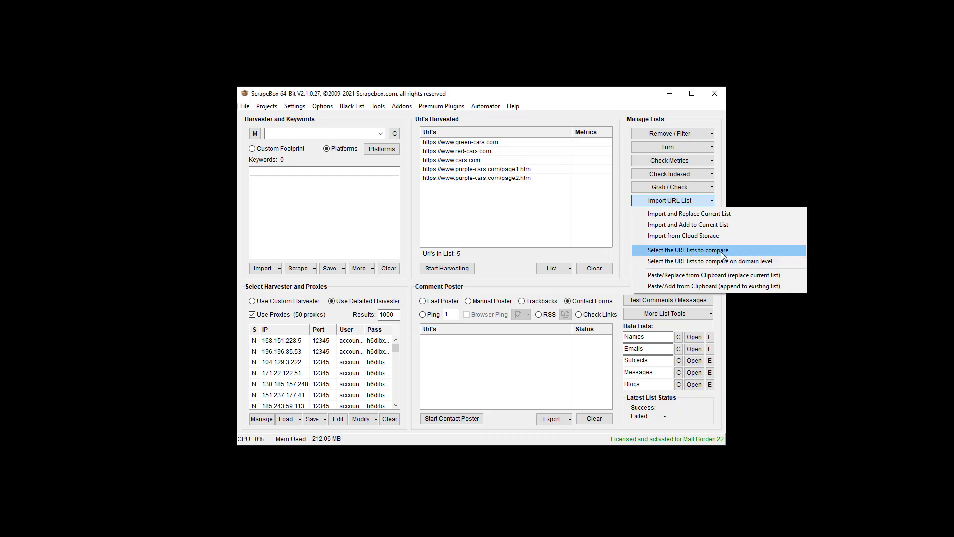
mouse_move(756, 269)
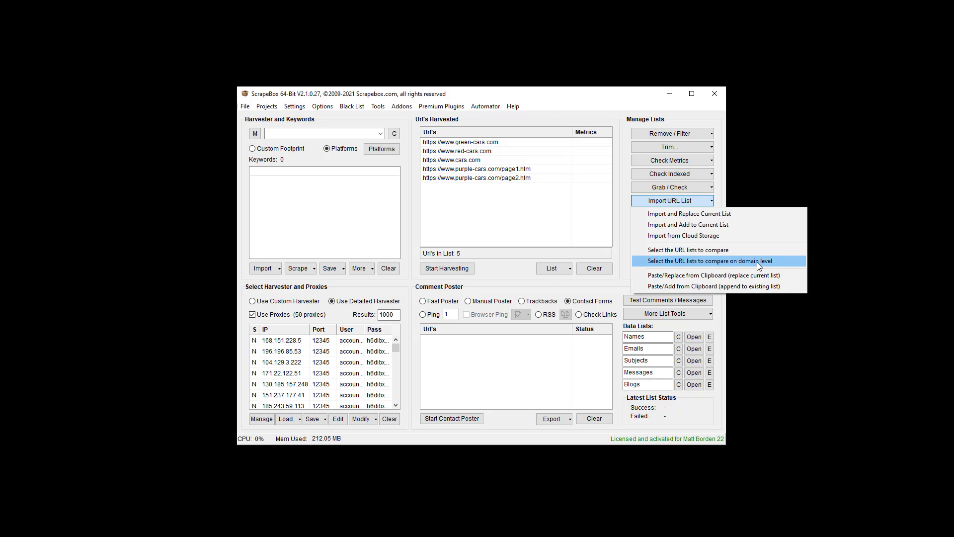
mouse_move(477, 187)
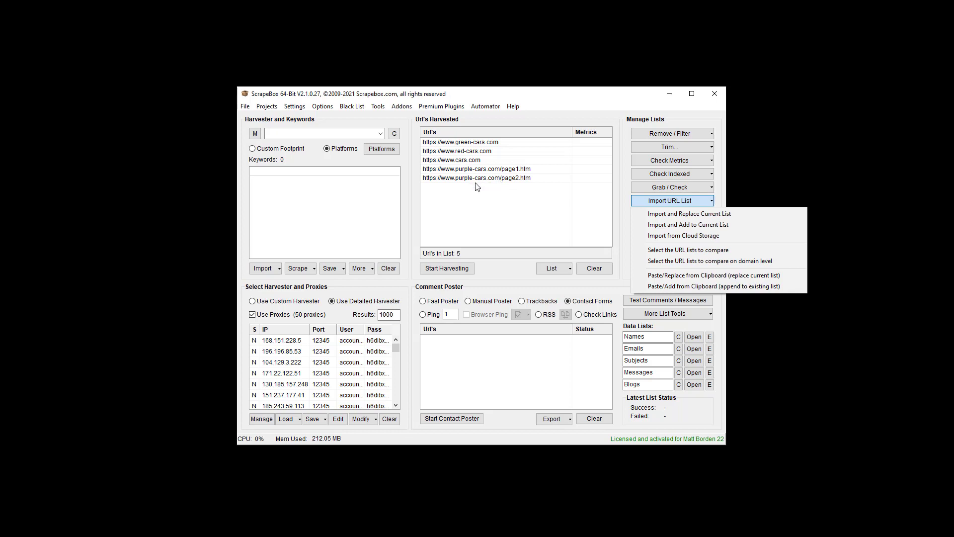
mouse_move(502, 187)
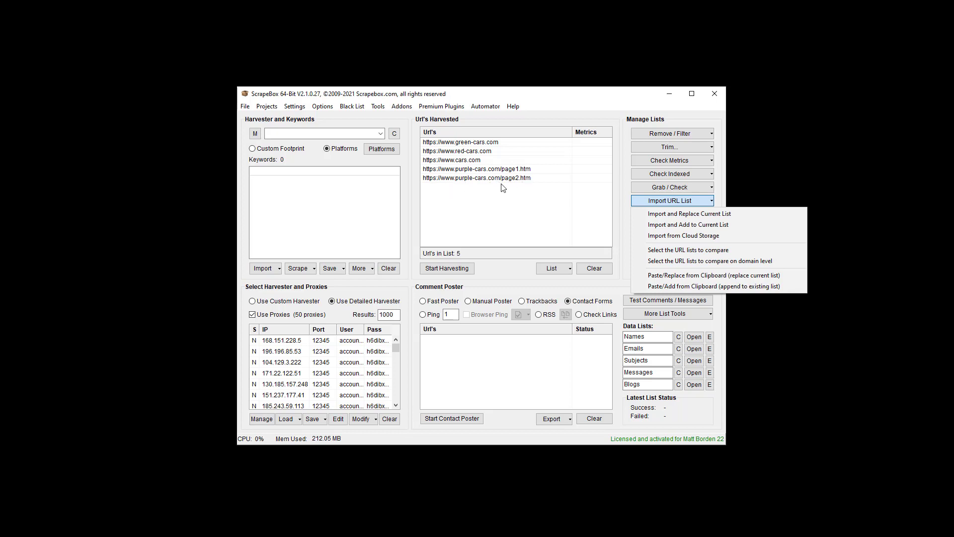
mouse_move(679, 250)
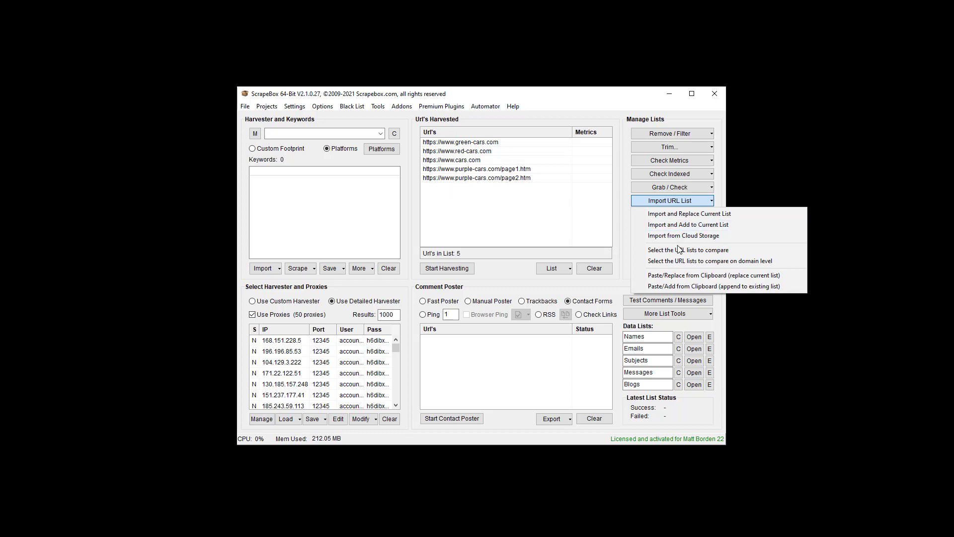
mouse_move(686, 260)
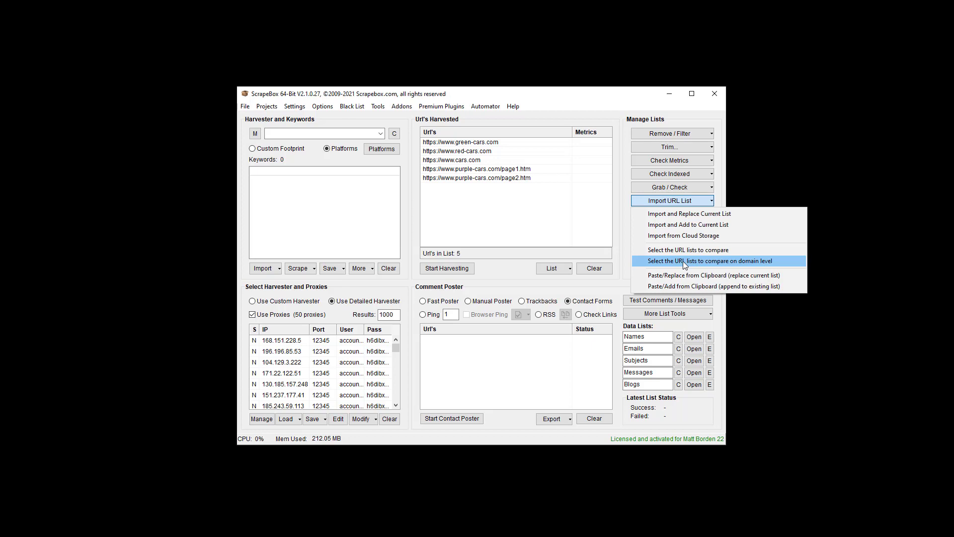
Step: Compare on domain level against List A, leaving green-cars and red-cars
left_click(710, 260)
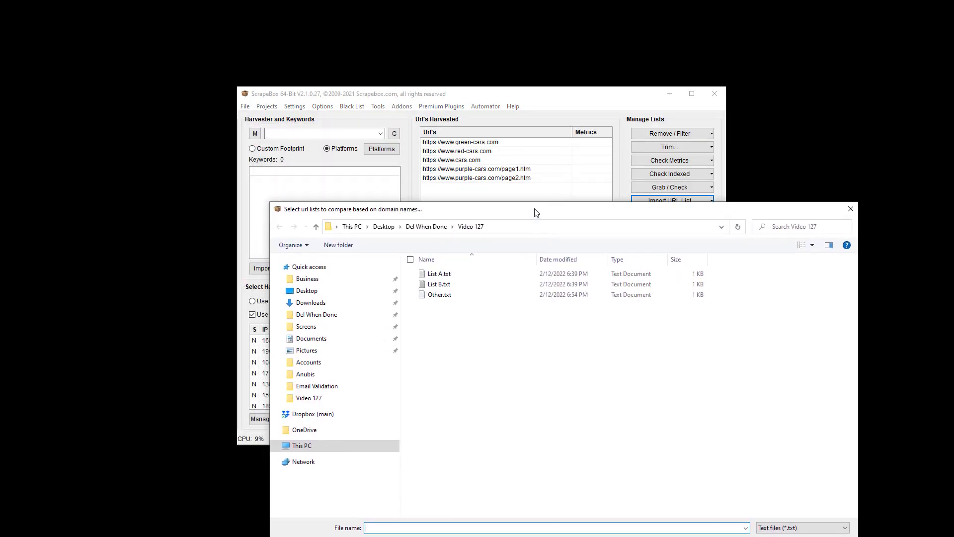
mouse_move(512, 170)
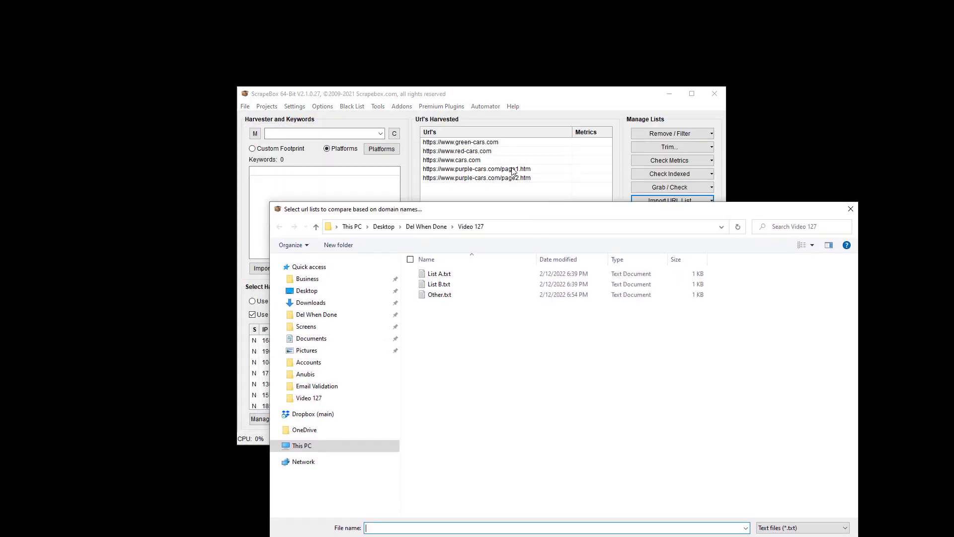
mouse_move(467, 179)
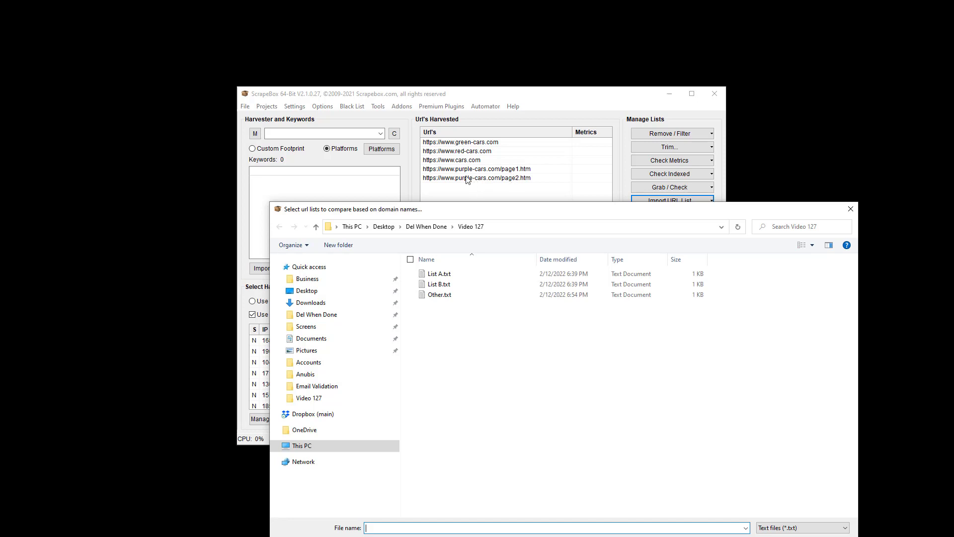
left_click(438, 274)
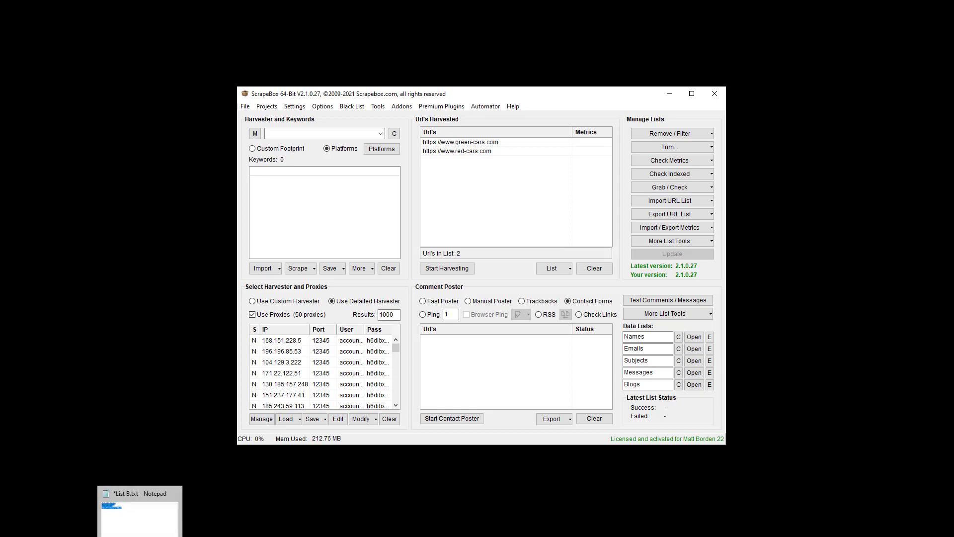
Step: Open List A.txt from Notepad's recent files to show its three domains
right_click(138, 511)
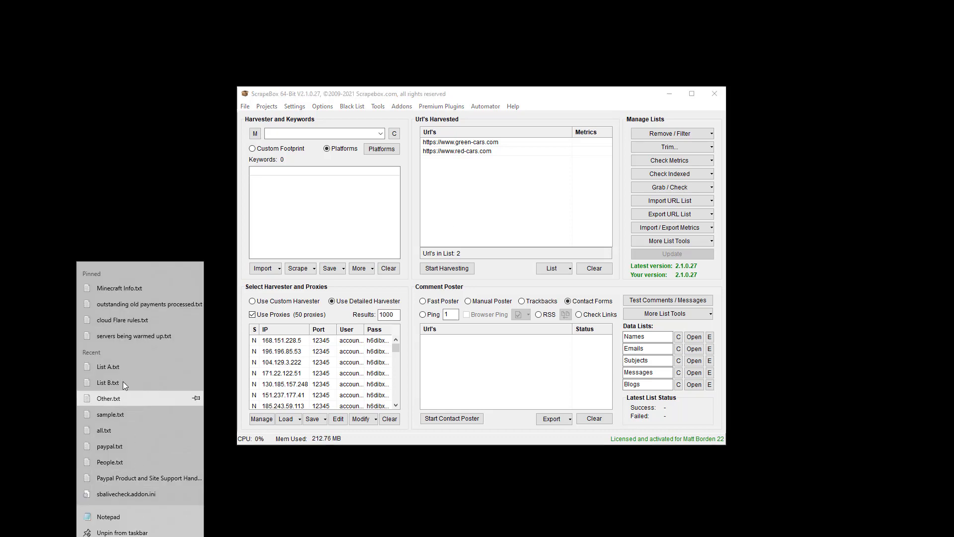
left_click(108, 367)
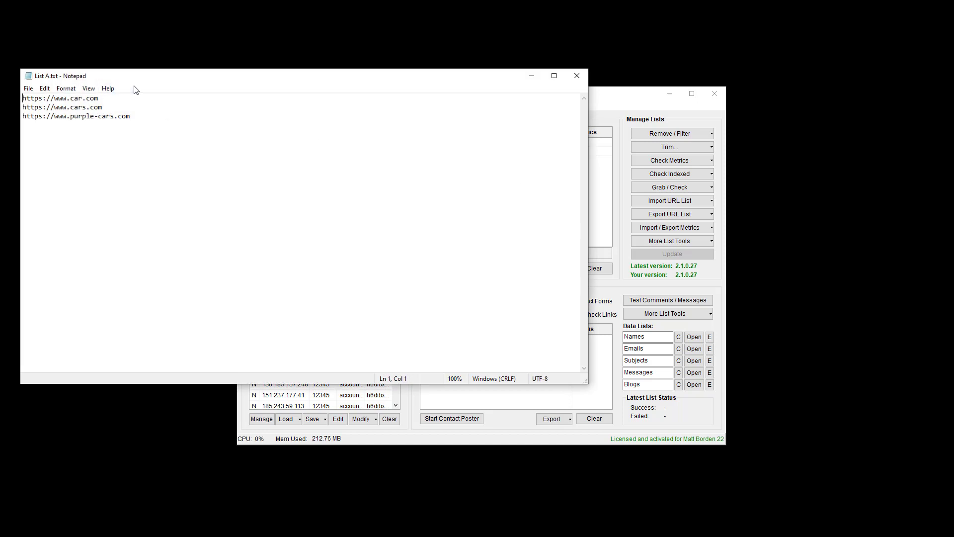
mouse_move(629, 206)
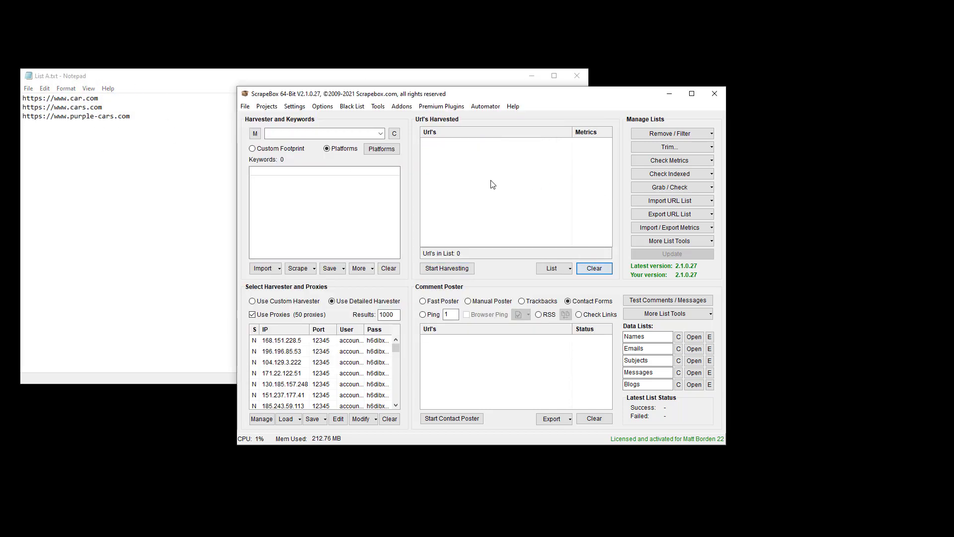
Step: Restore the original five URLs, then scroll the ScrapeBox website
left_click(447, 268)
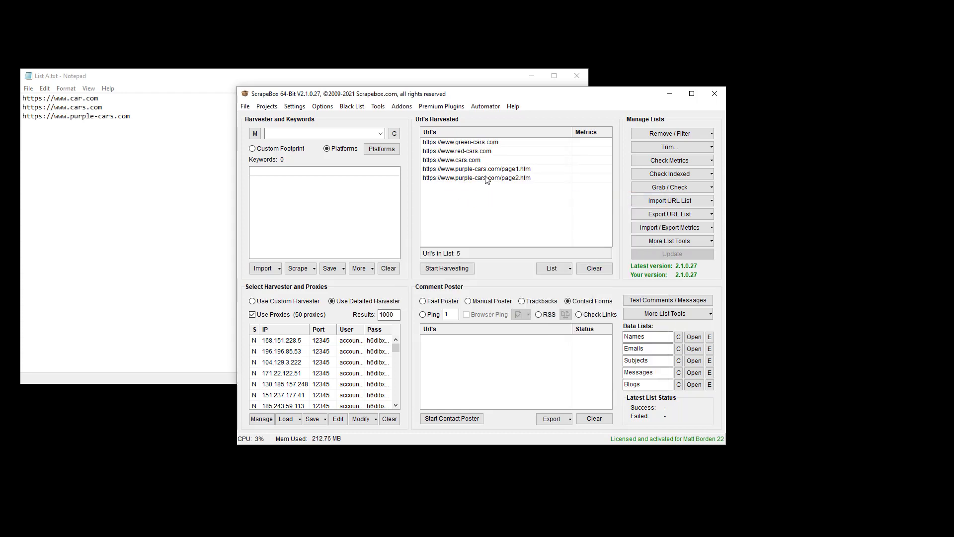
mouse_move(523, 185)
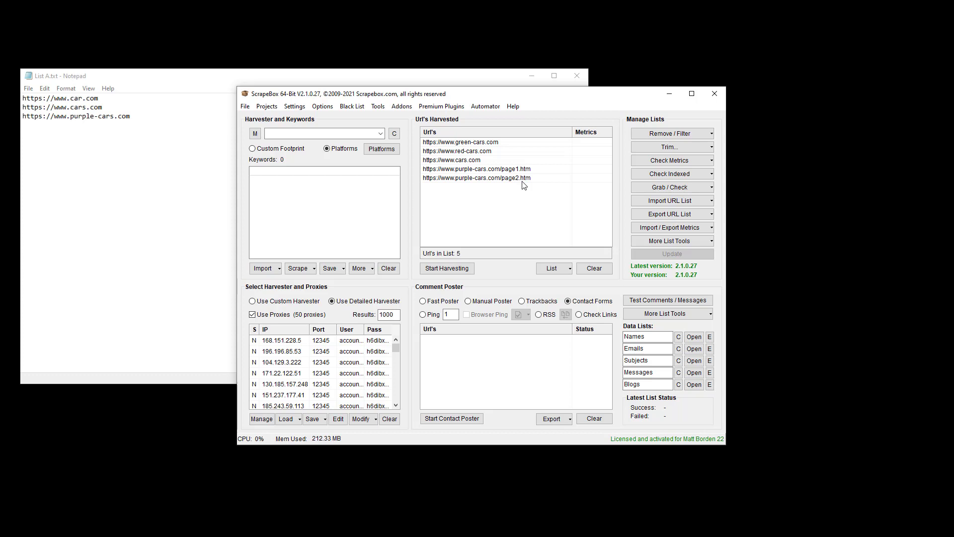
mouse_move(532, 177)
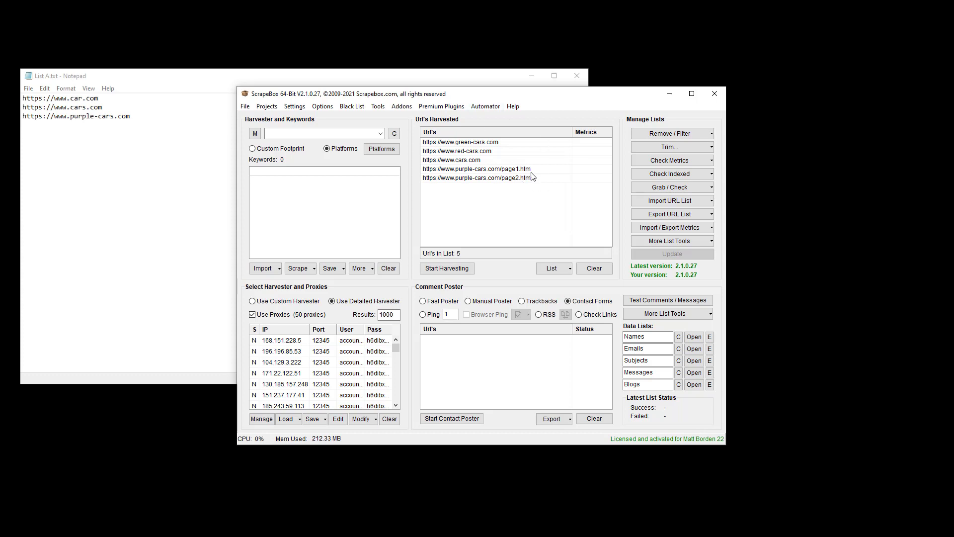
mouse_move(672, 187)
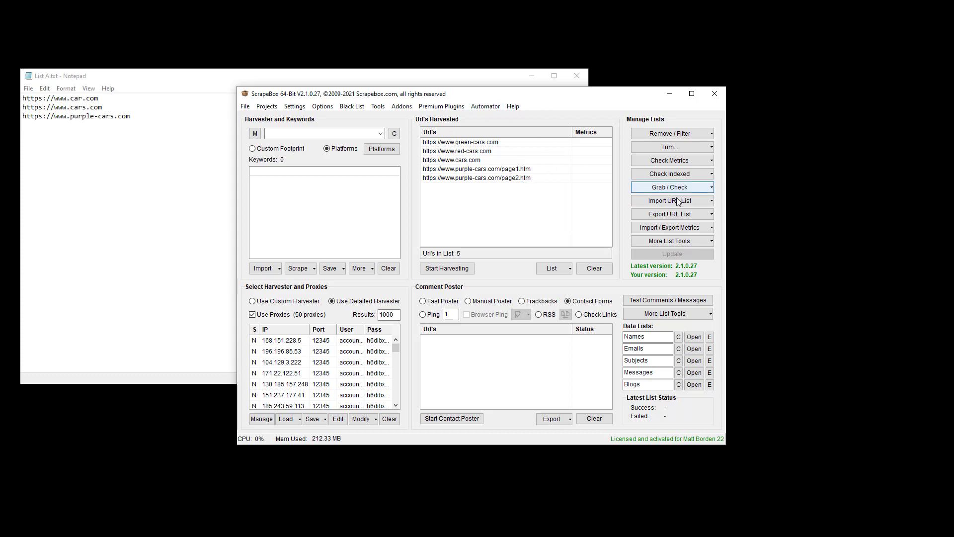
mouse_move(503, 207)
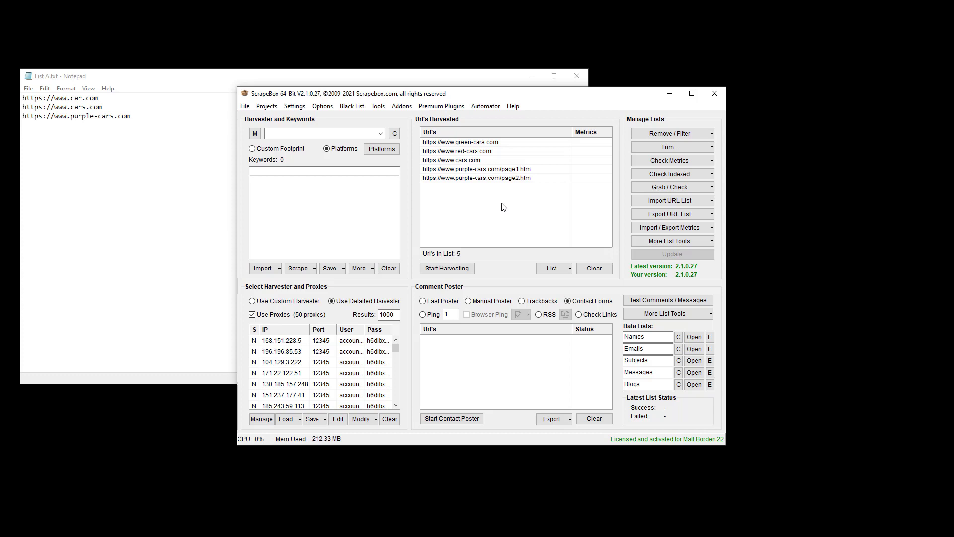
mouse_move(435, 165)
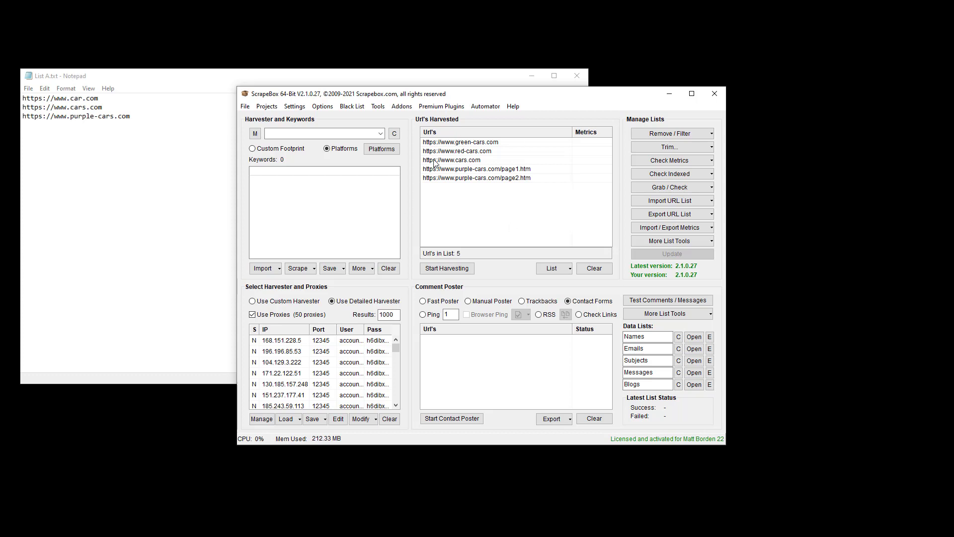
mouse_move(505, 175)
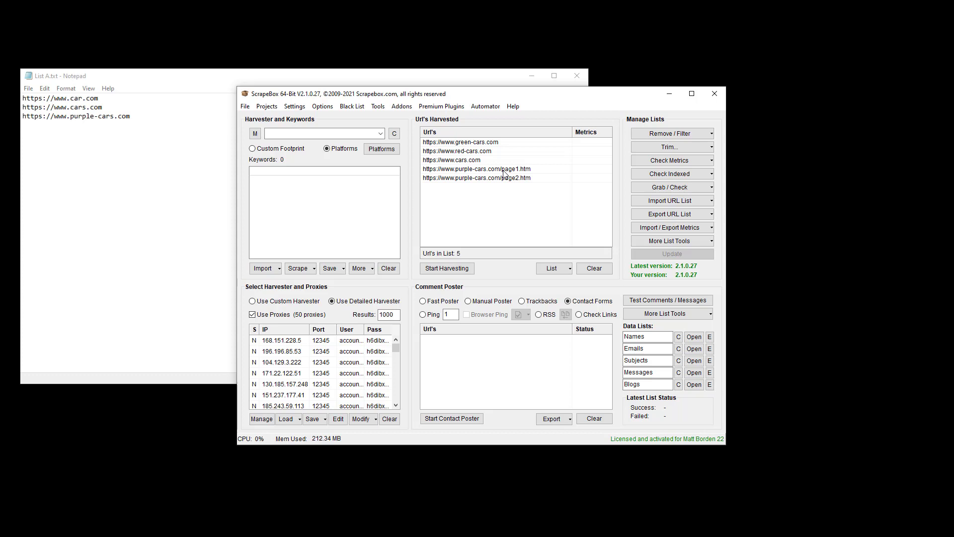
mouse_move(532, 169)
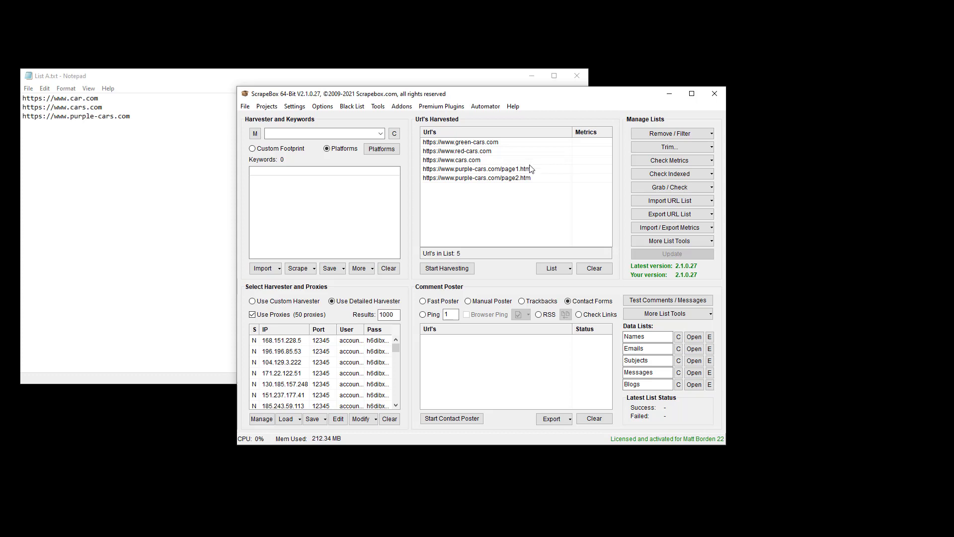
mouse_move(492, 181)
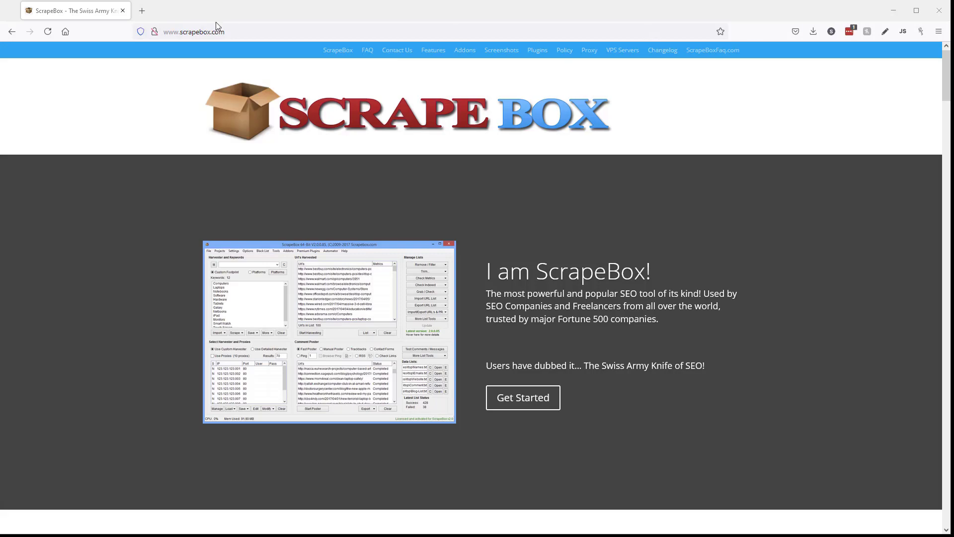
scroll("down", 3)
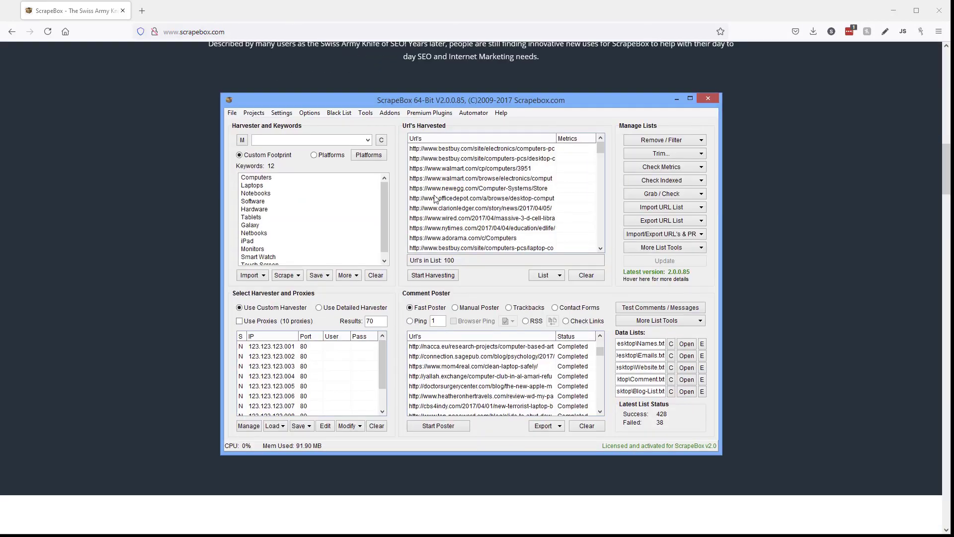